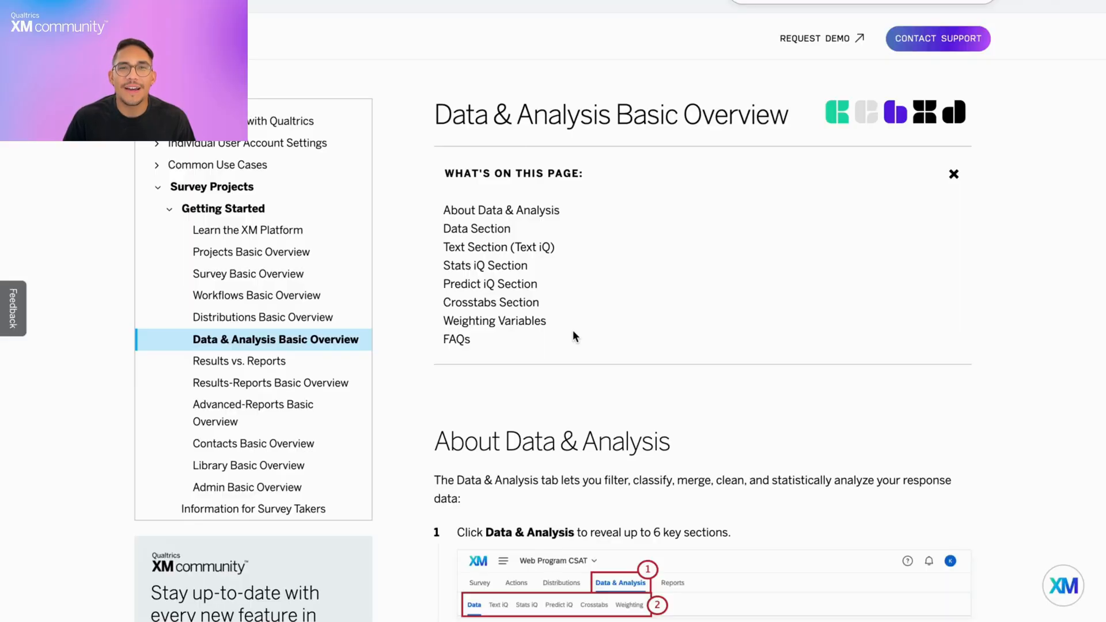
Scroll the Basic Overview article from the table of contents down to the Data Section heading.
scroll("down", 3)
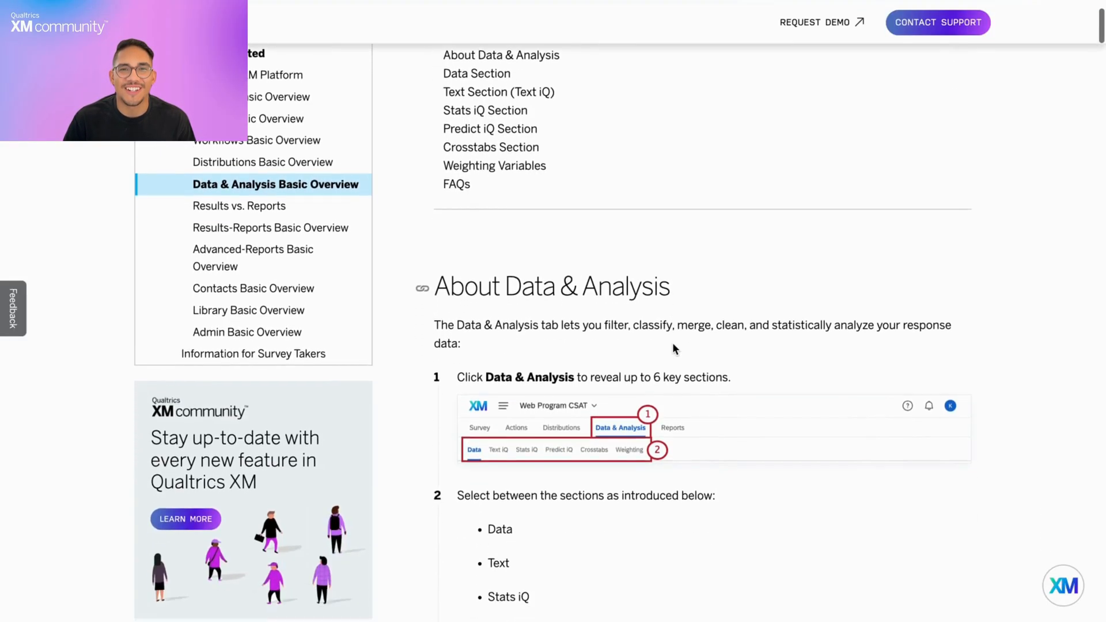
scroll("down", 3)
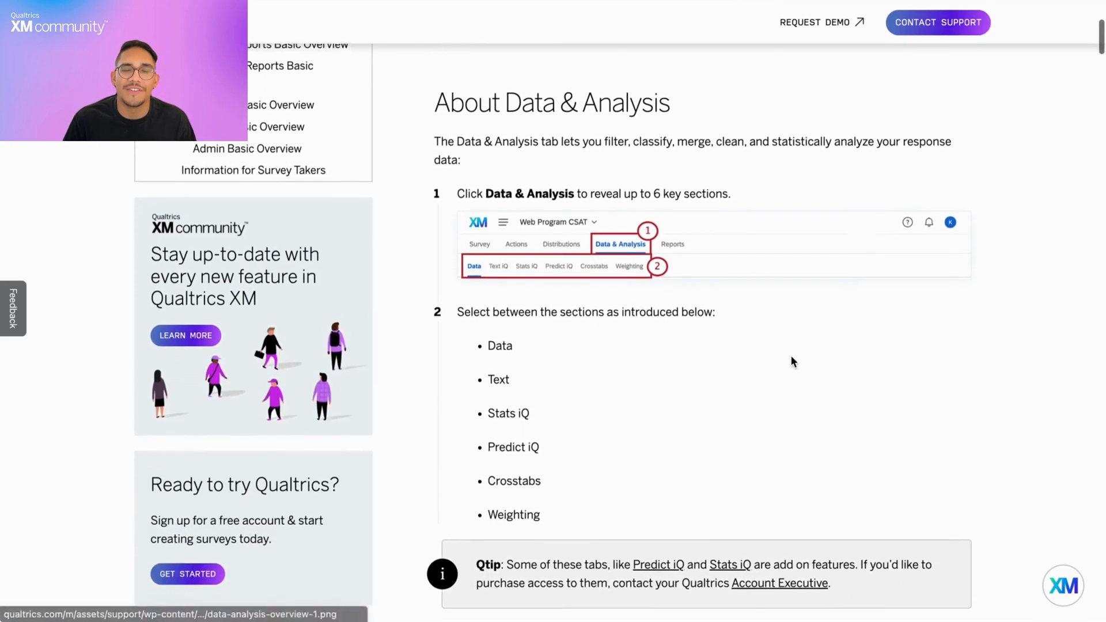
scroll("down", 3)
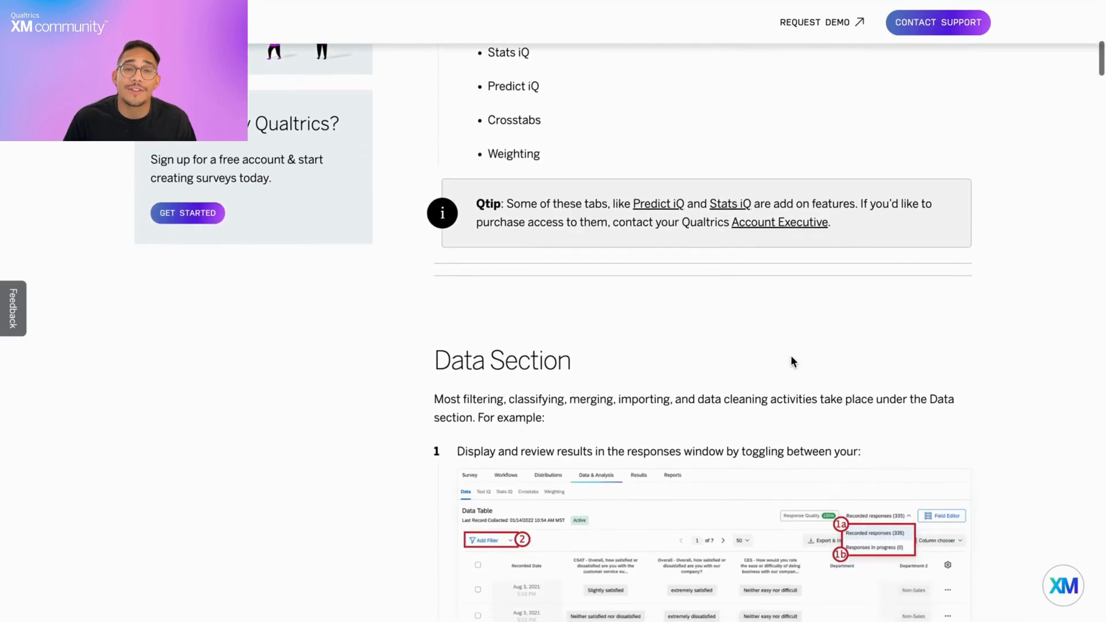
scroll("down", 3)
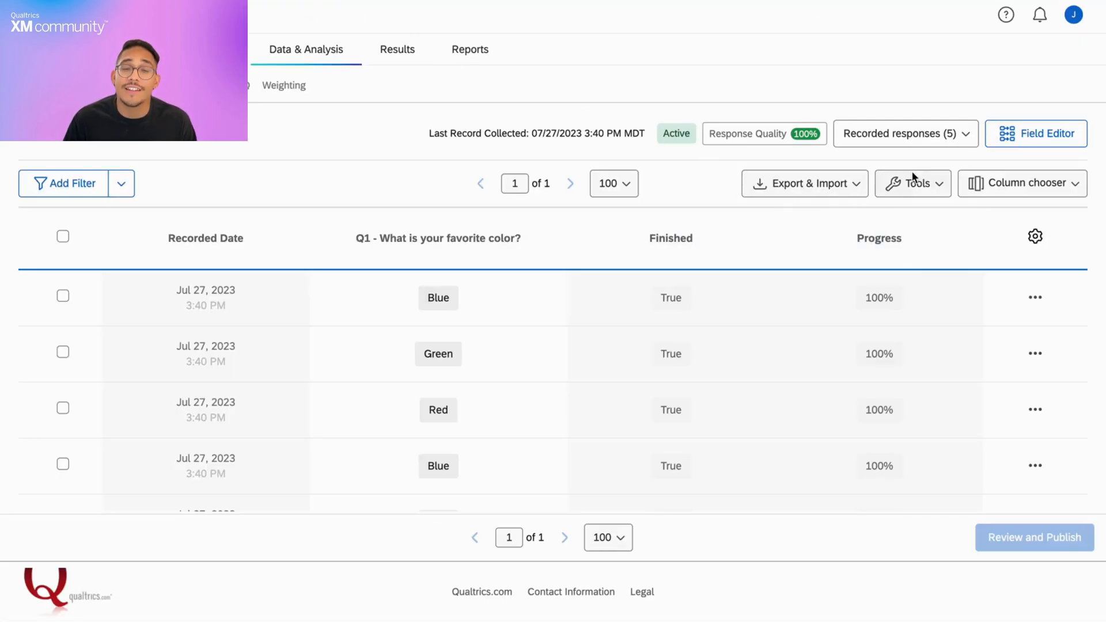
mouse_move(967, 149)
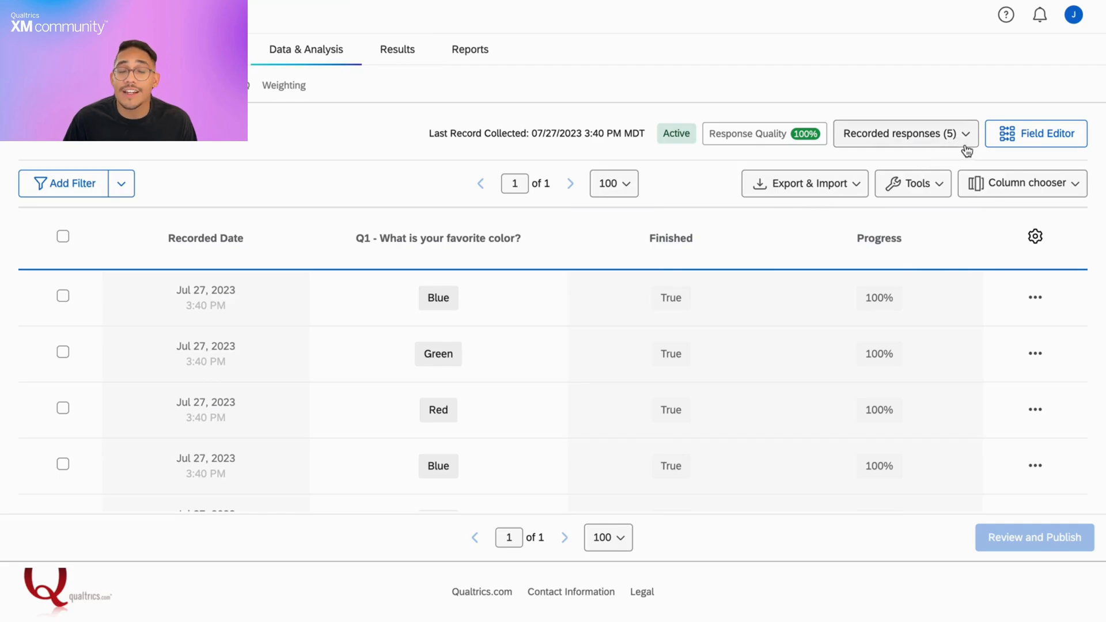
left_click(905, 134)
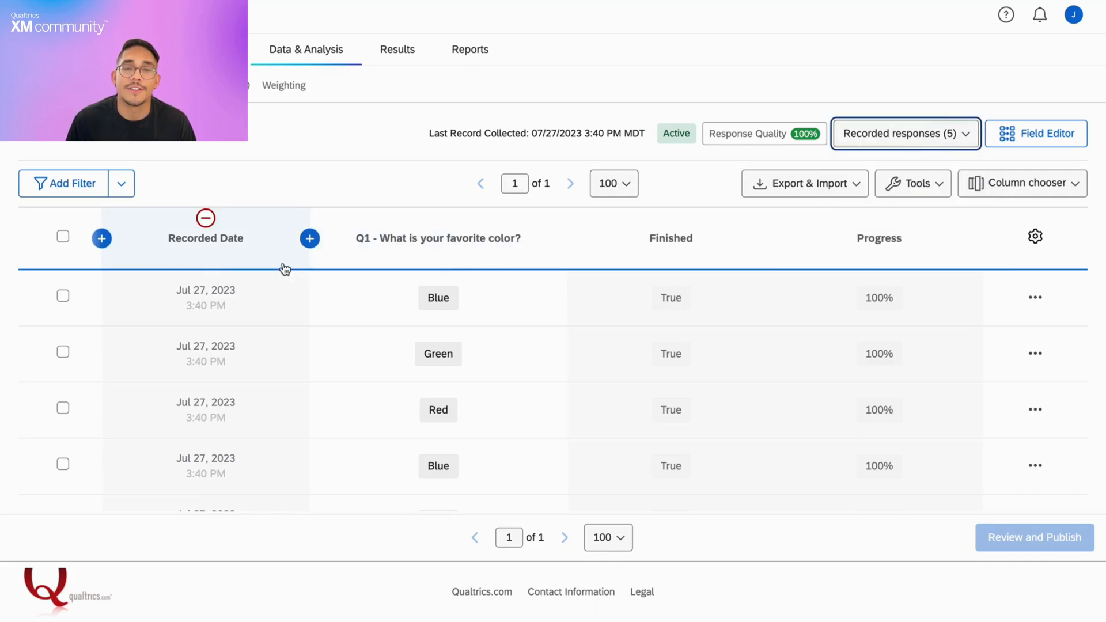
mouse_move(840, 254)
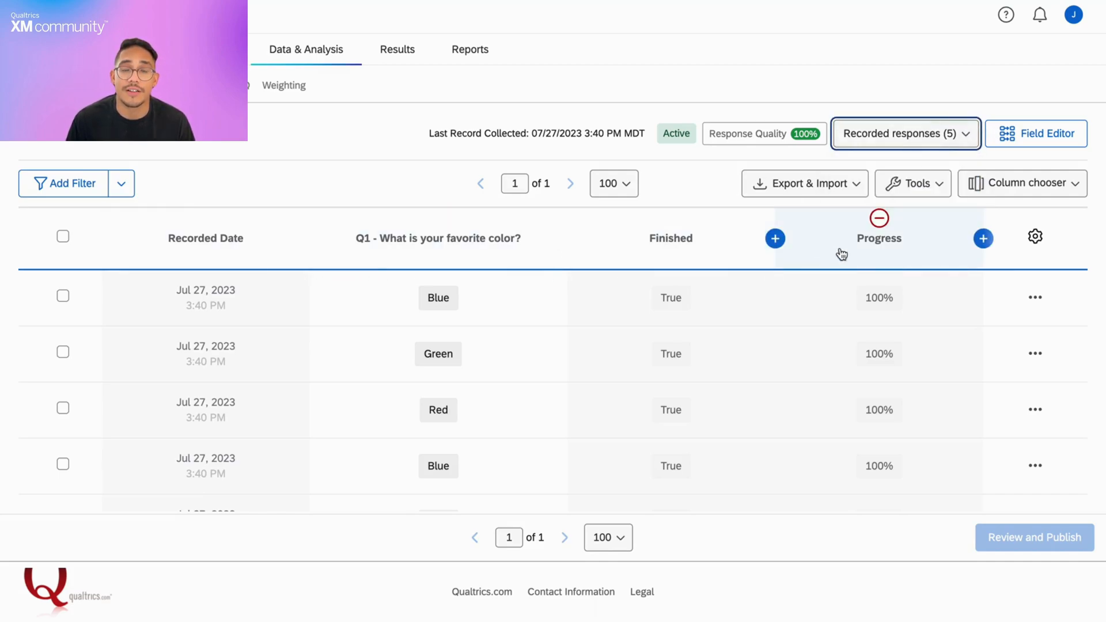
mouse_move(976, 227)
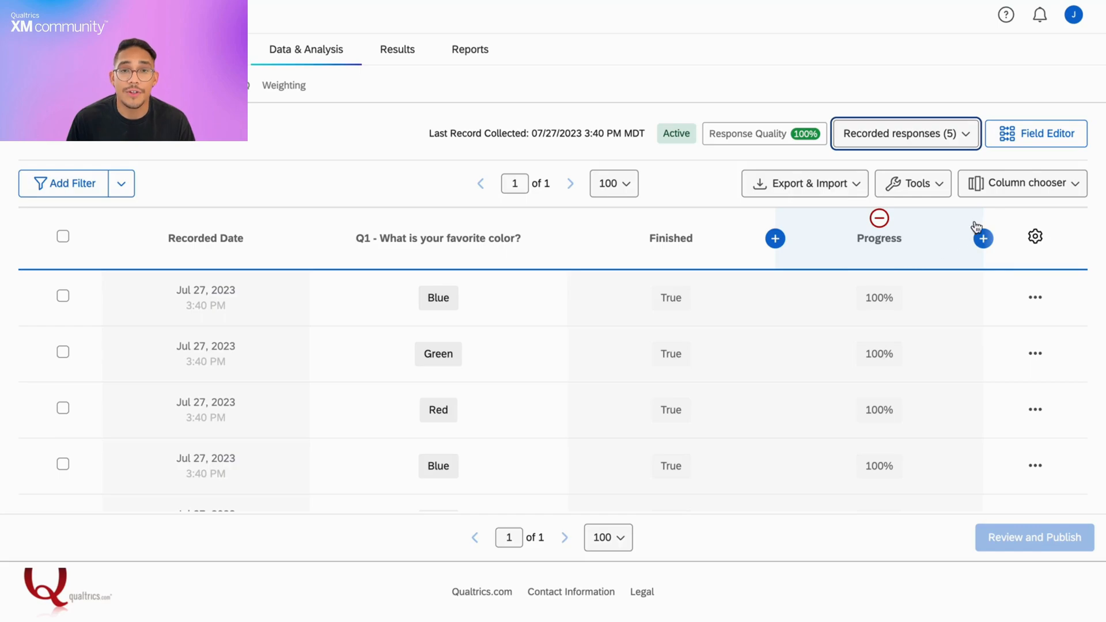
Show then hide the Q2 'Why is this your favorite color?' column via Column chooser.
left_click(1021, 183)
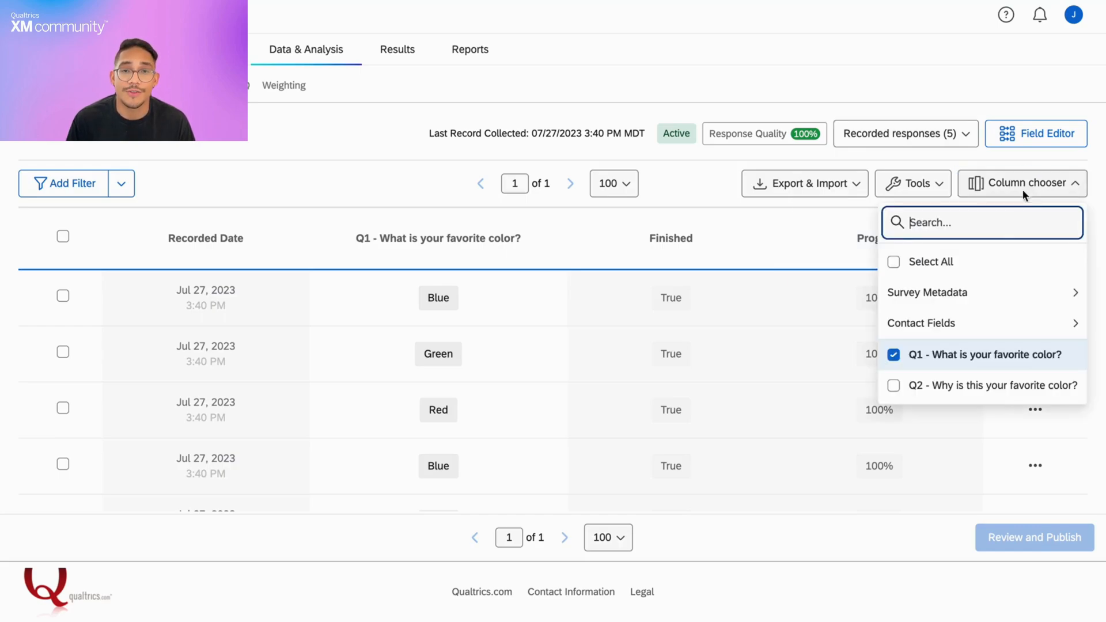
left_click(894, 385)
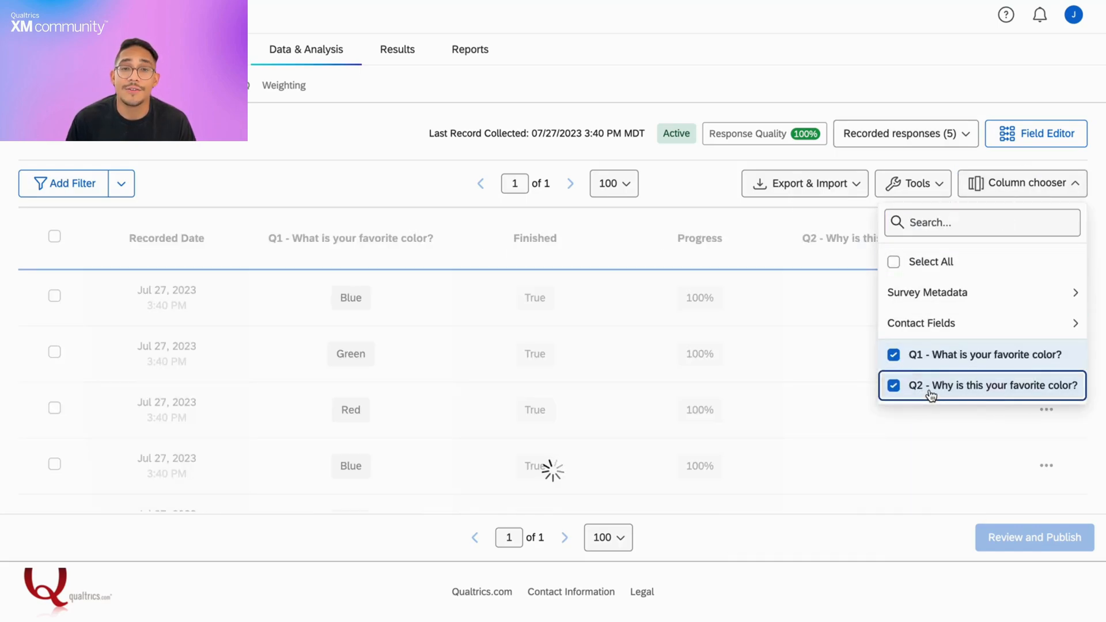
left_click(894, 385)
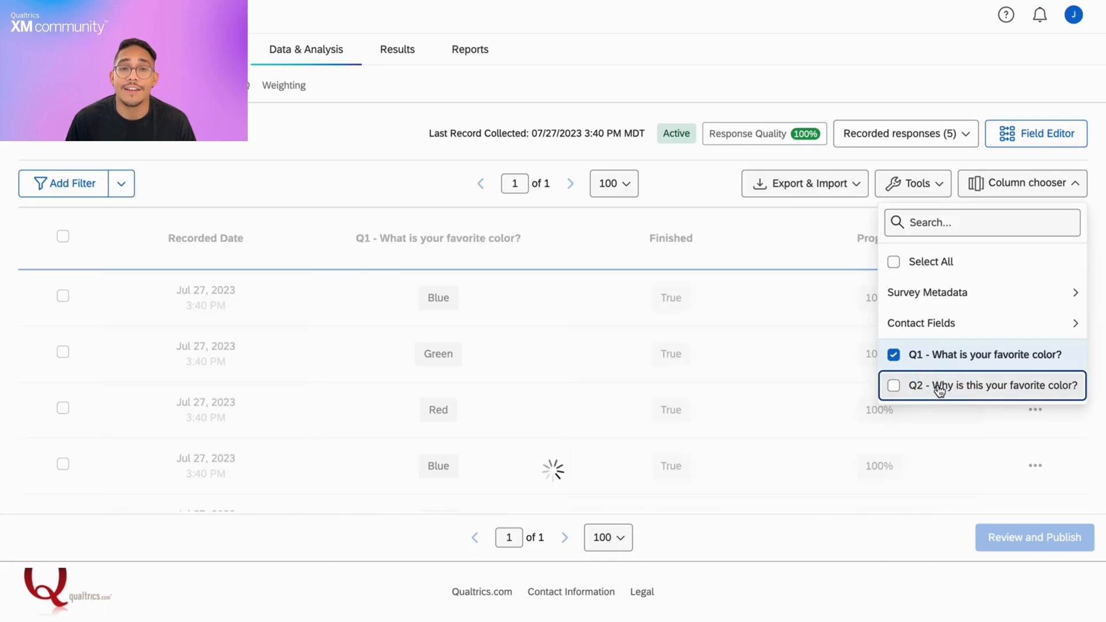
mouse_move(1021, 256)
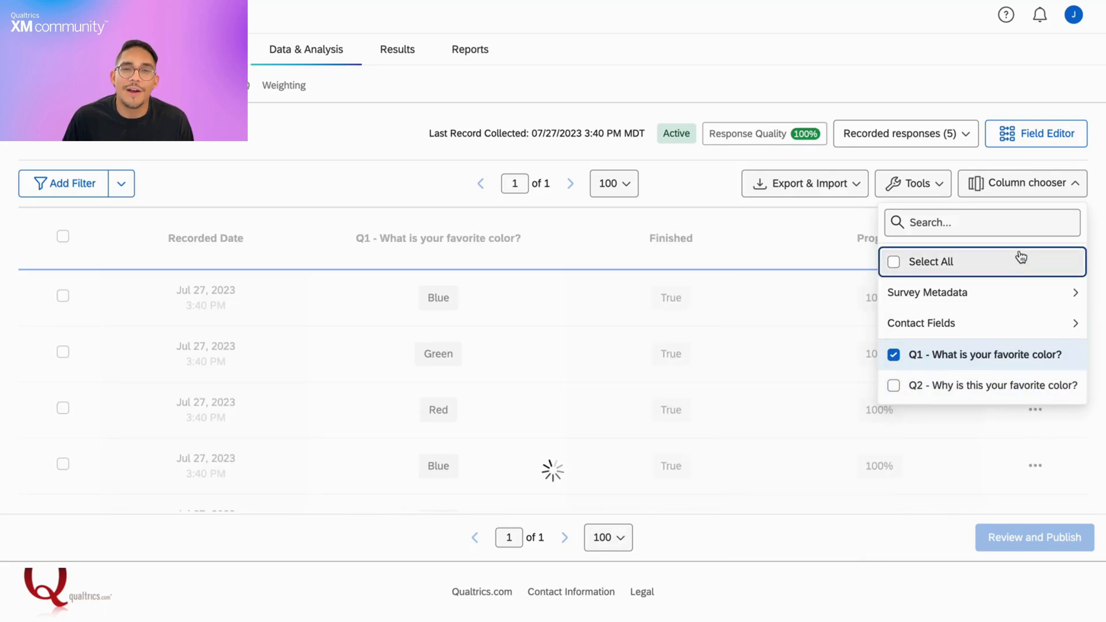
left_click(912, 183)
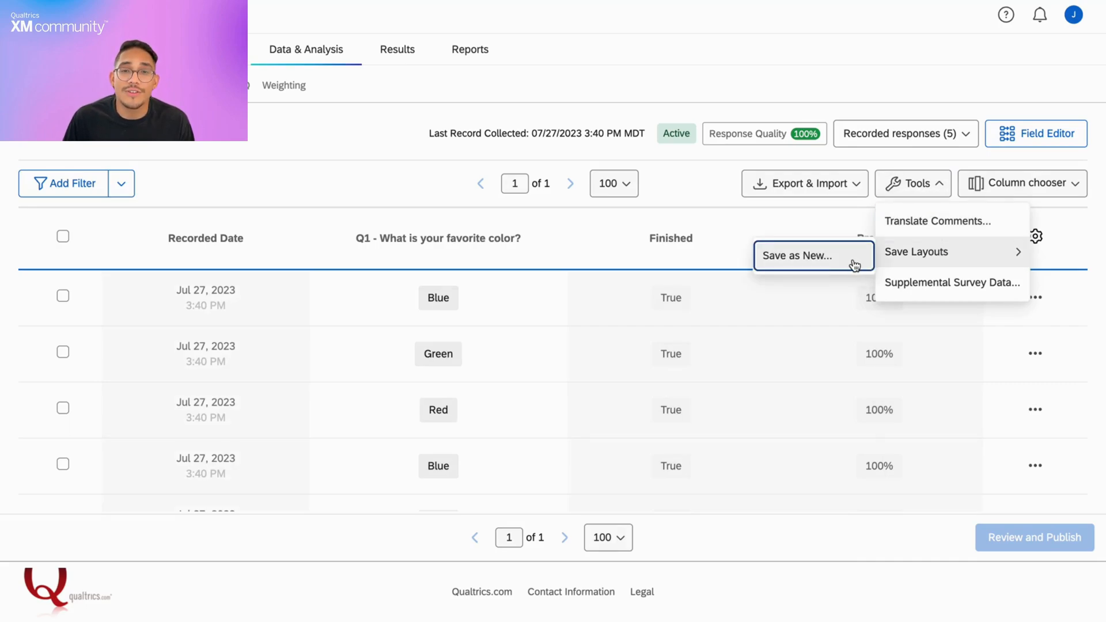
mouse_move(931, 228)
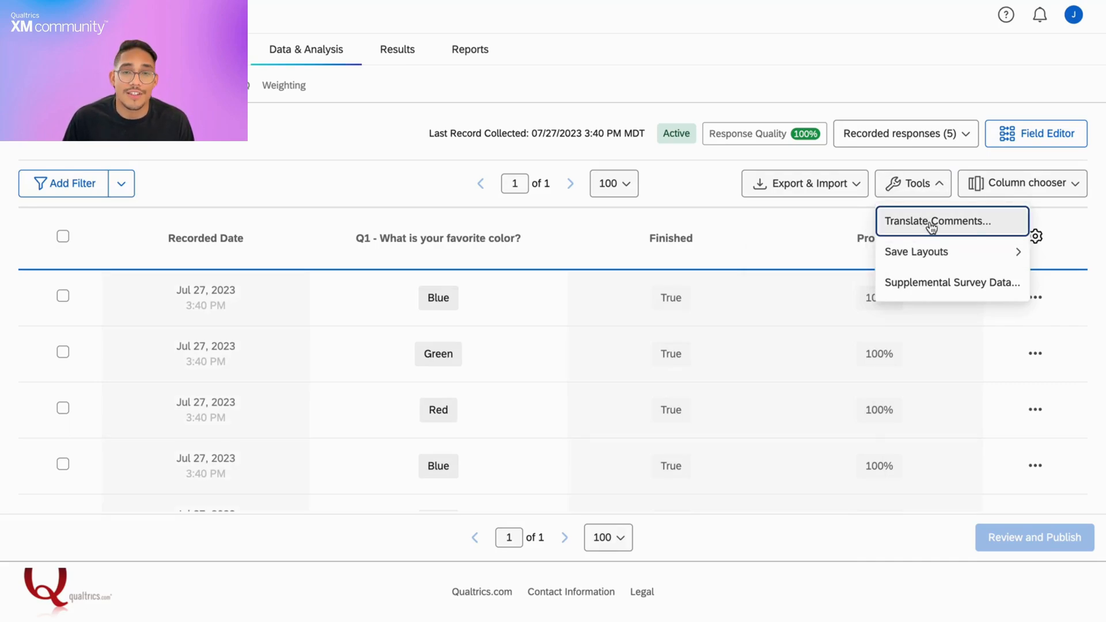
mouse_move(952, 282)
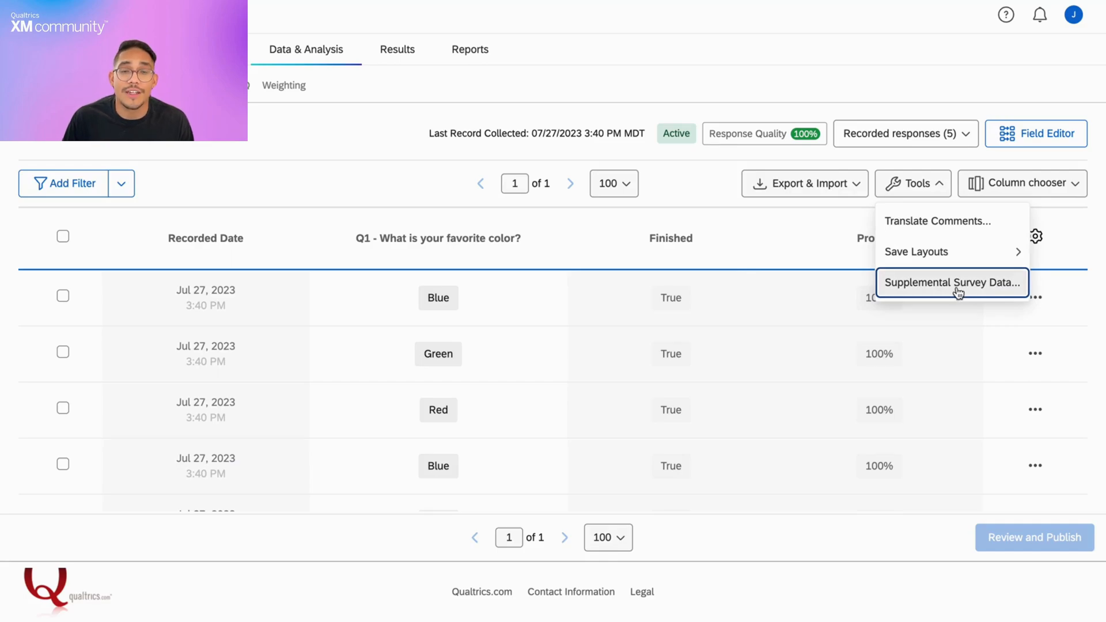
mouse_move(953, 293)
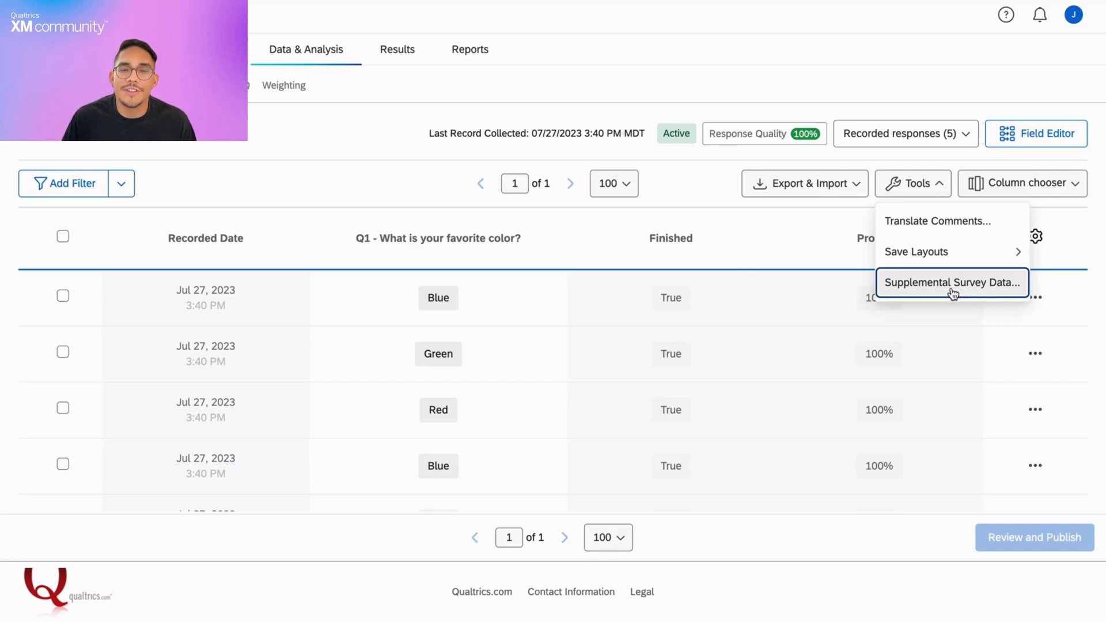
mouse_move(71, 183)
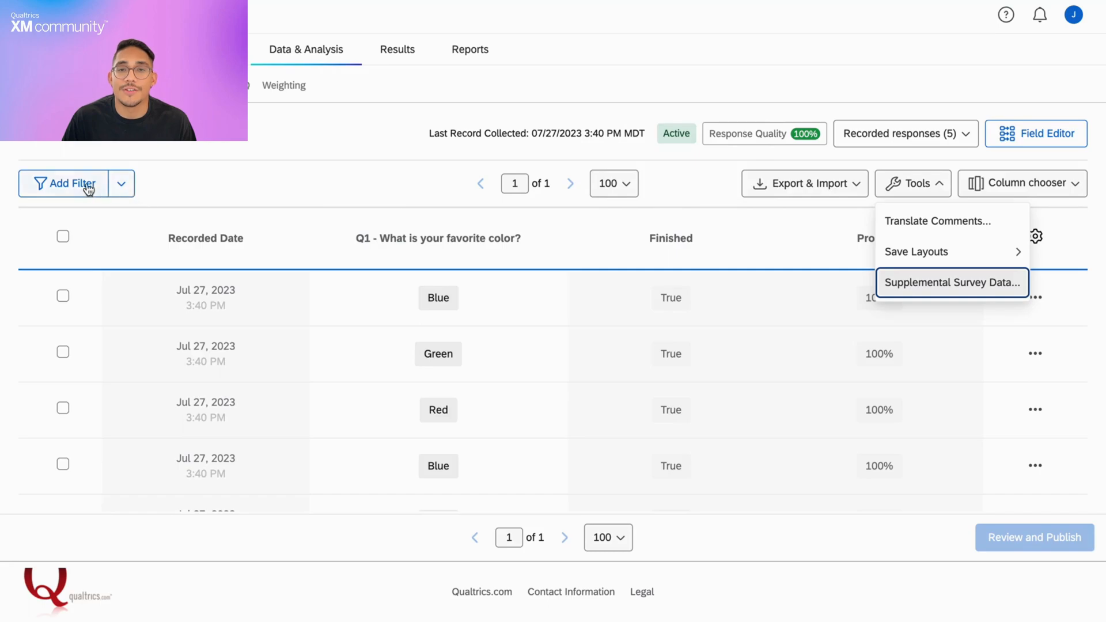
Filter responses to Q1 favorite color Is 1 - Blue, leaving the three Blue responses listed.
left_click(65, 183)
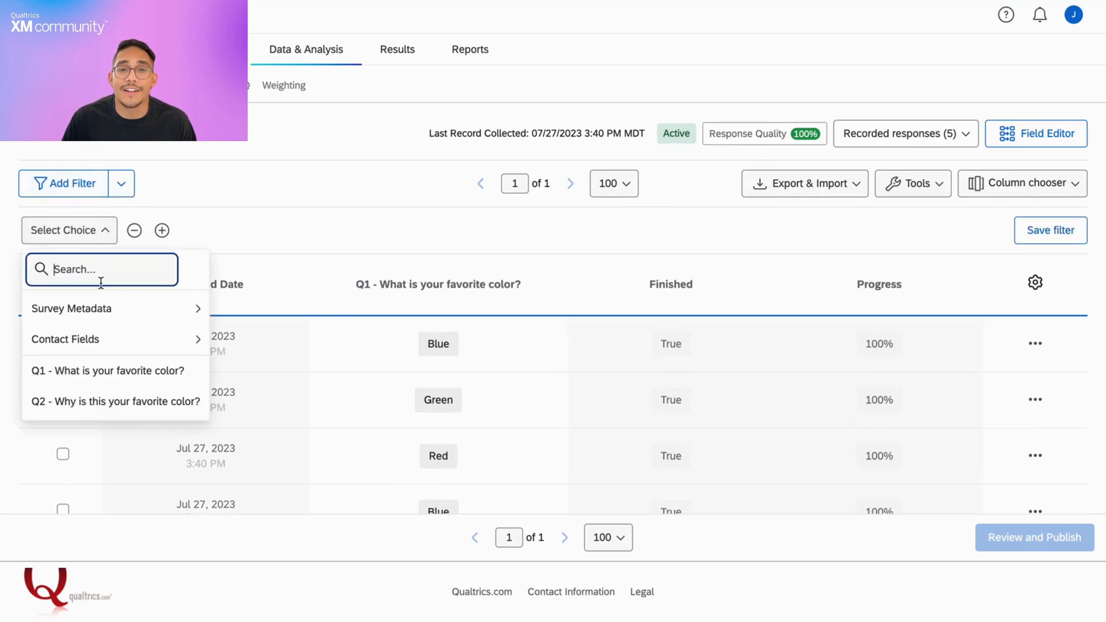
left_click(108, 370)
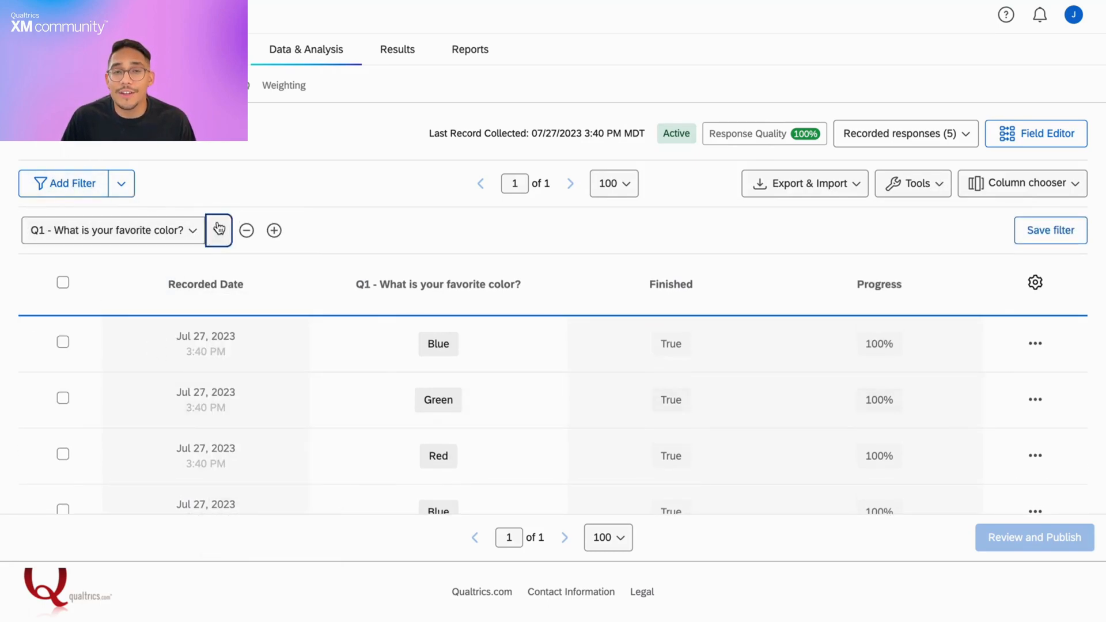
left_click(219, 230)
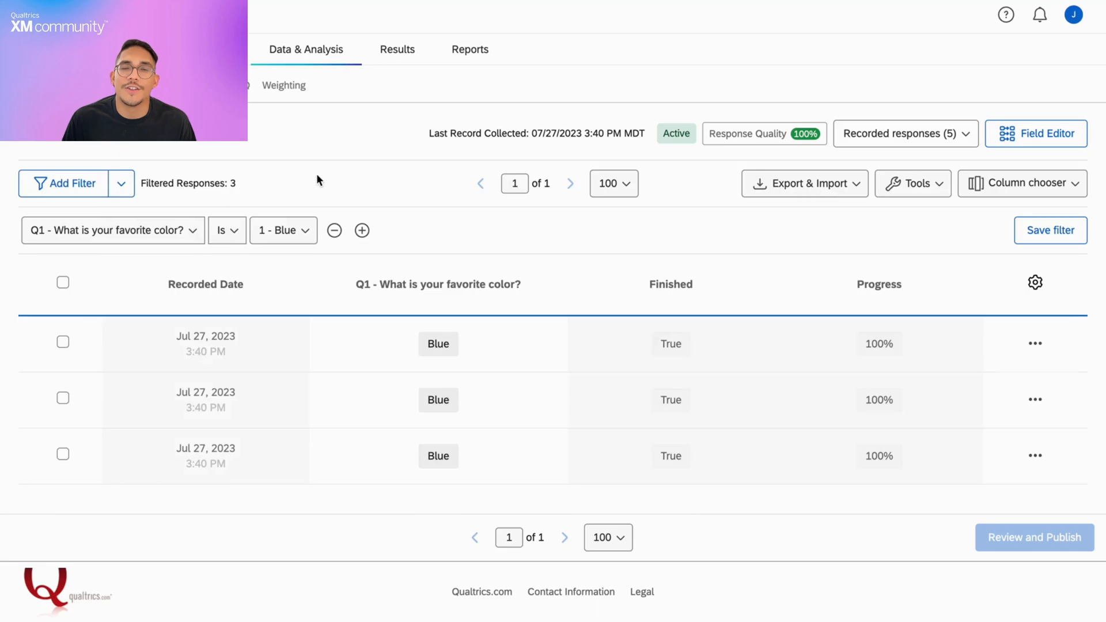
left_click(1035, 344)
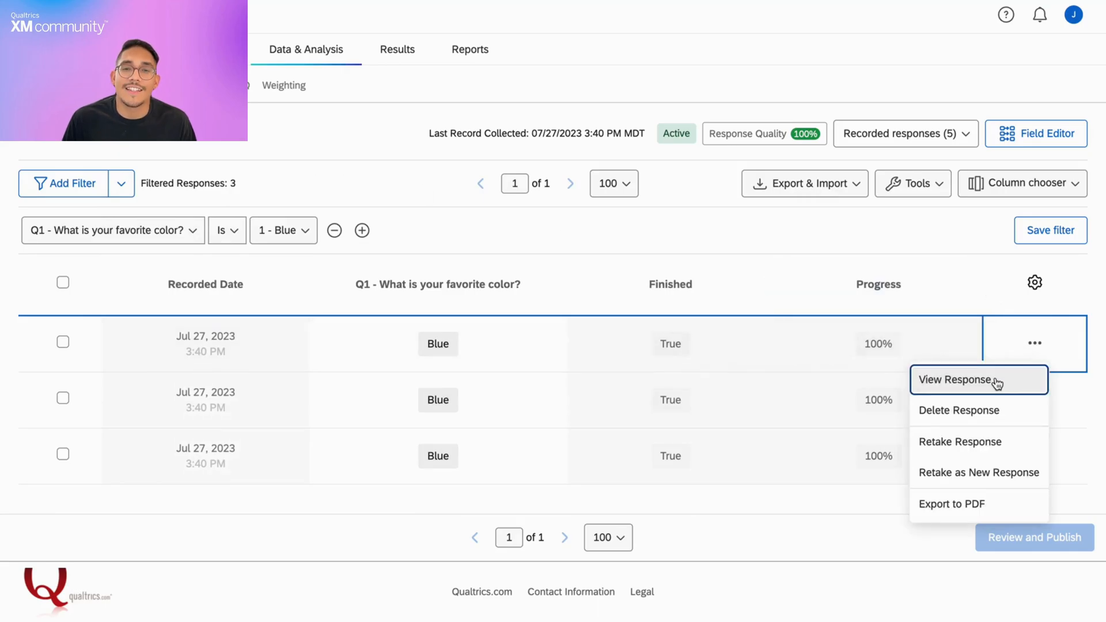
left_click(955, 379)
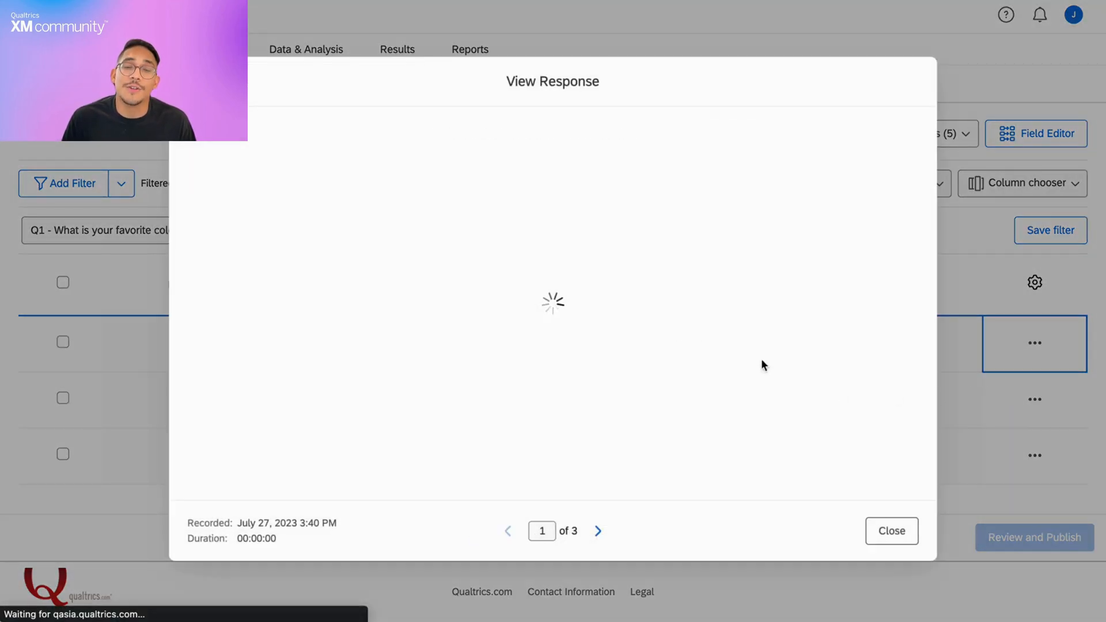
mouse_move(807, 391)
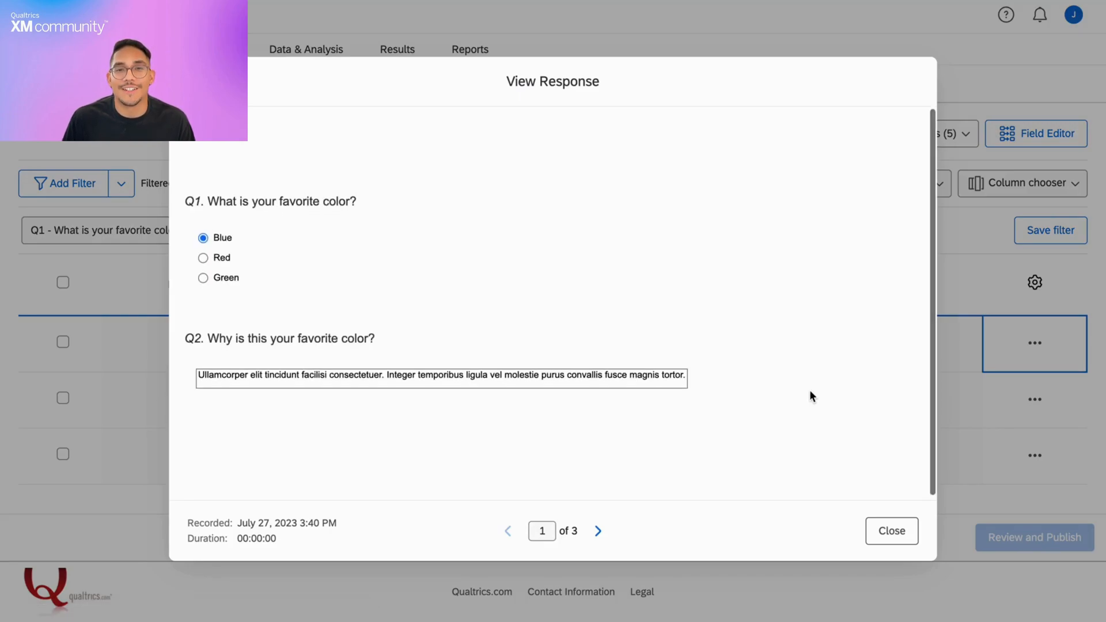
left_click(891, 530)
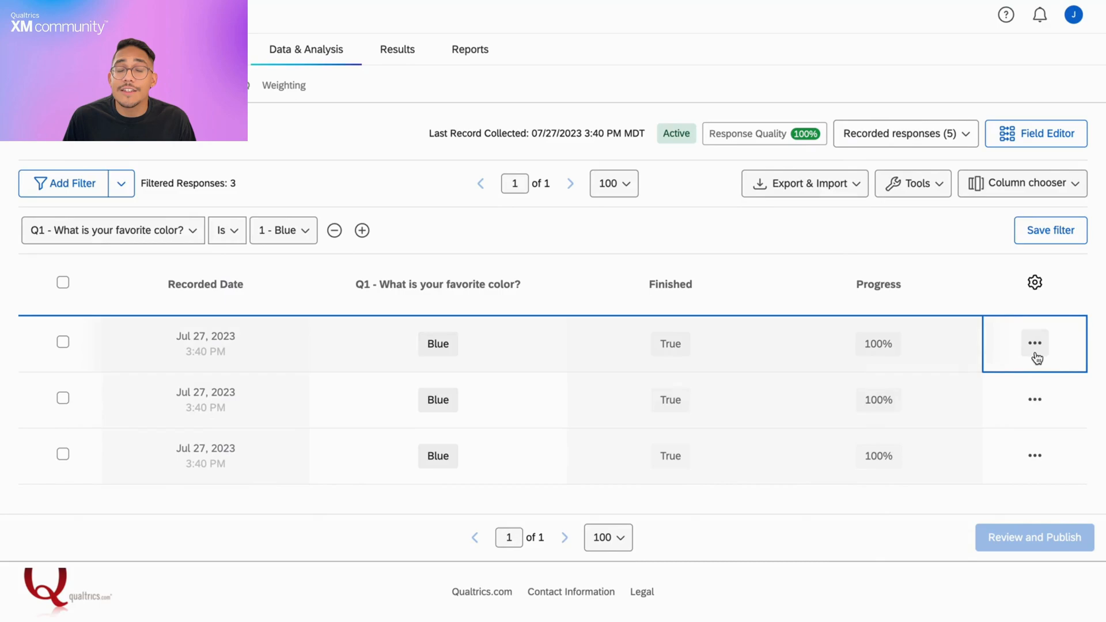
left_click(1034, 344)
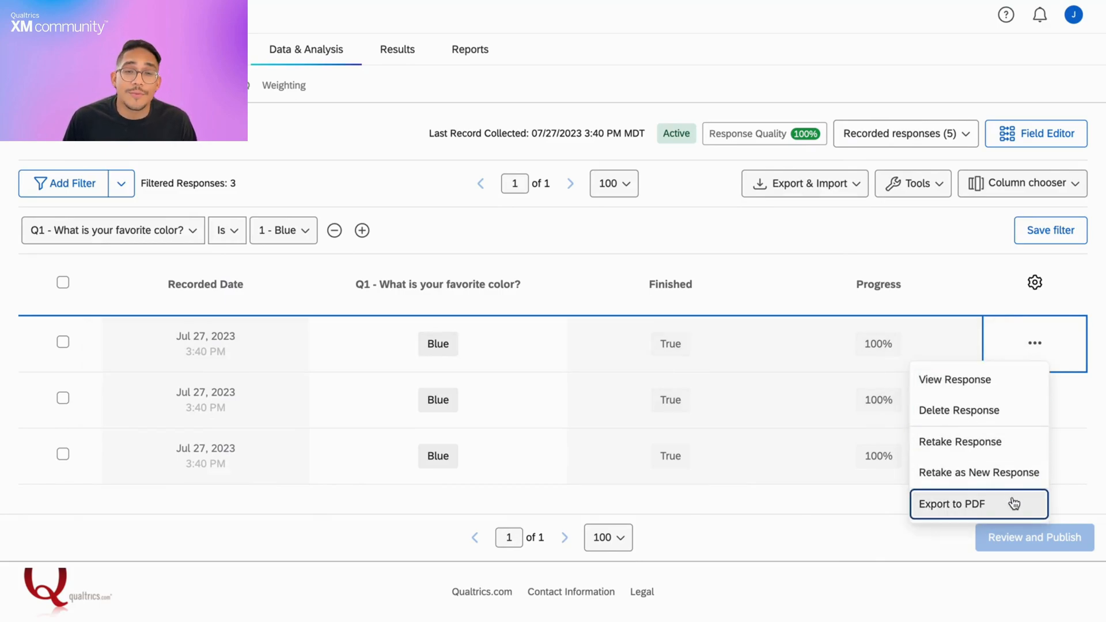
left_click(804, 183)
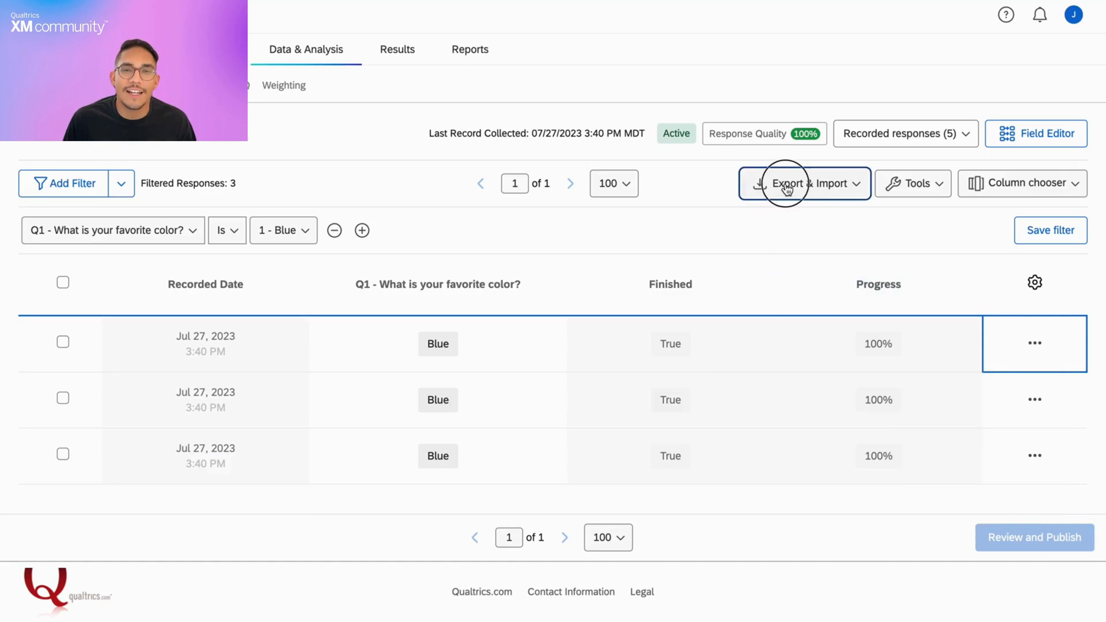
left_click(804, 183)
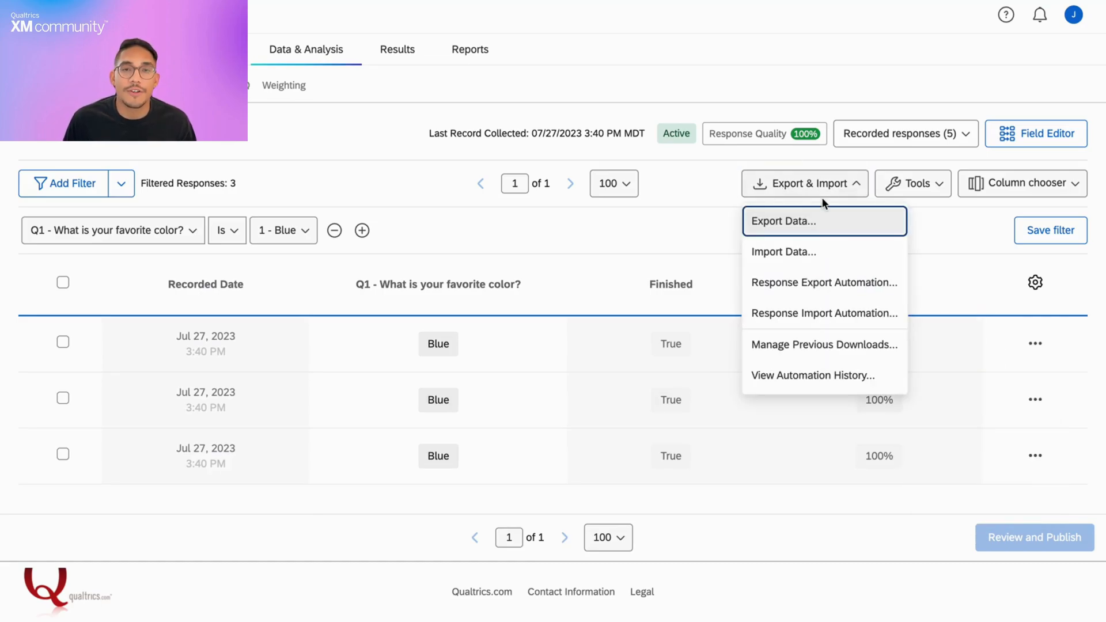
left_click(781, 221)
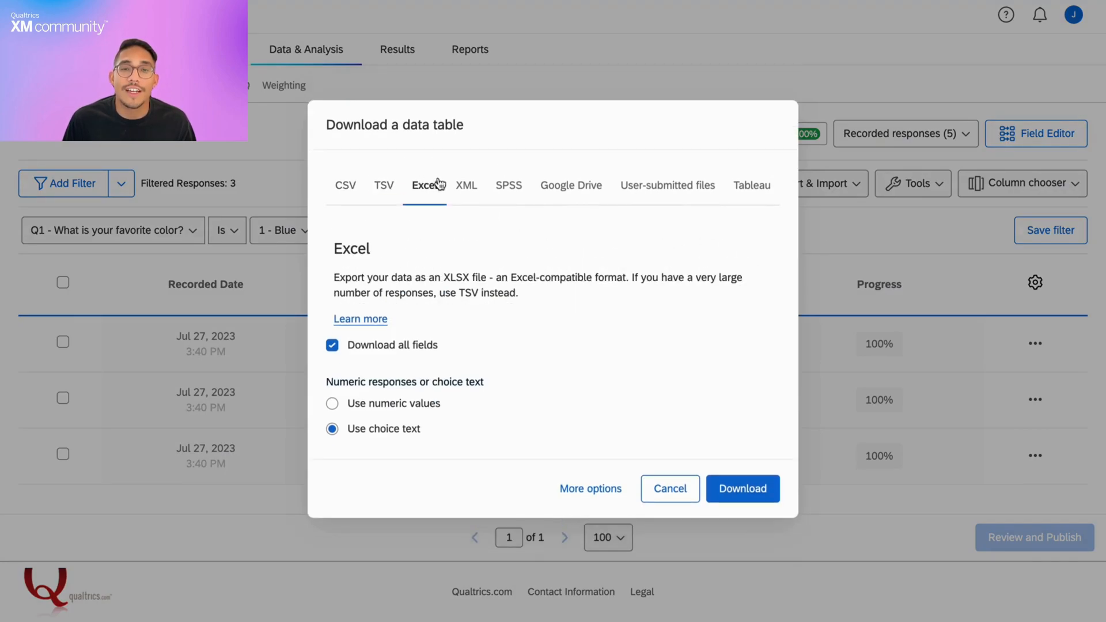
left_click(466, 185)
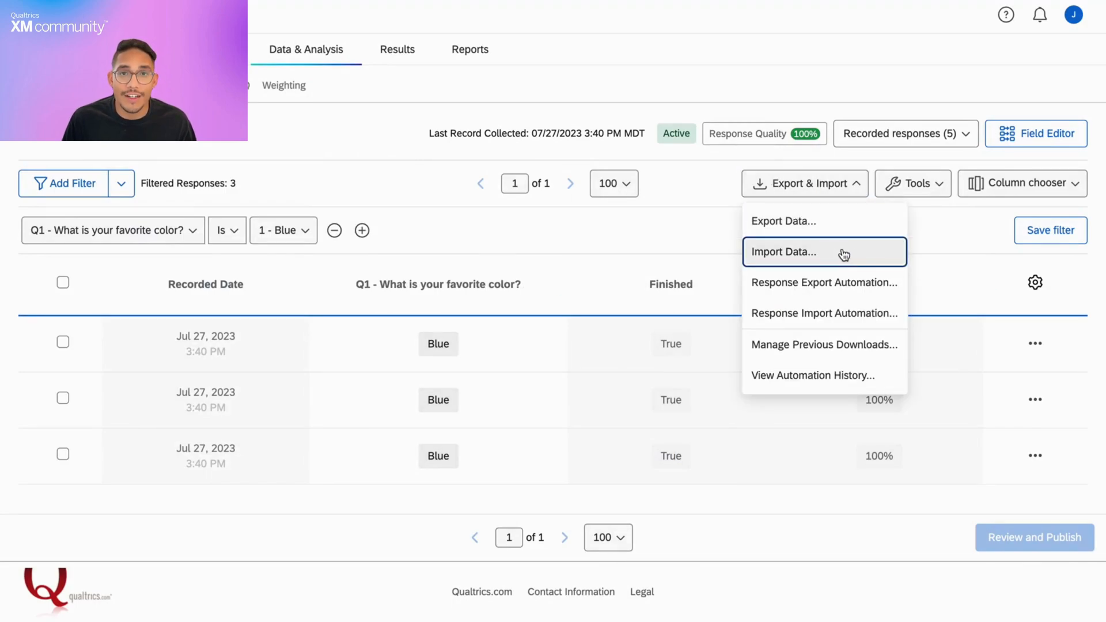
mouse_move(823, 344)
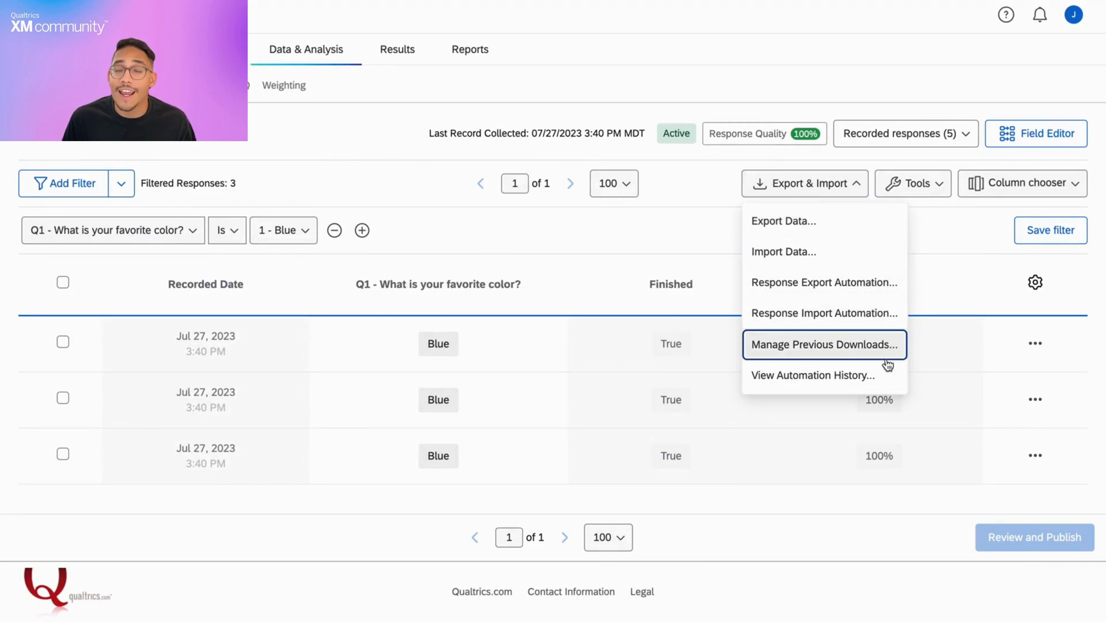
mouse_move(891, 359)
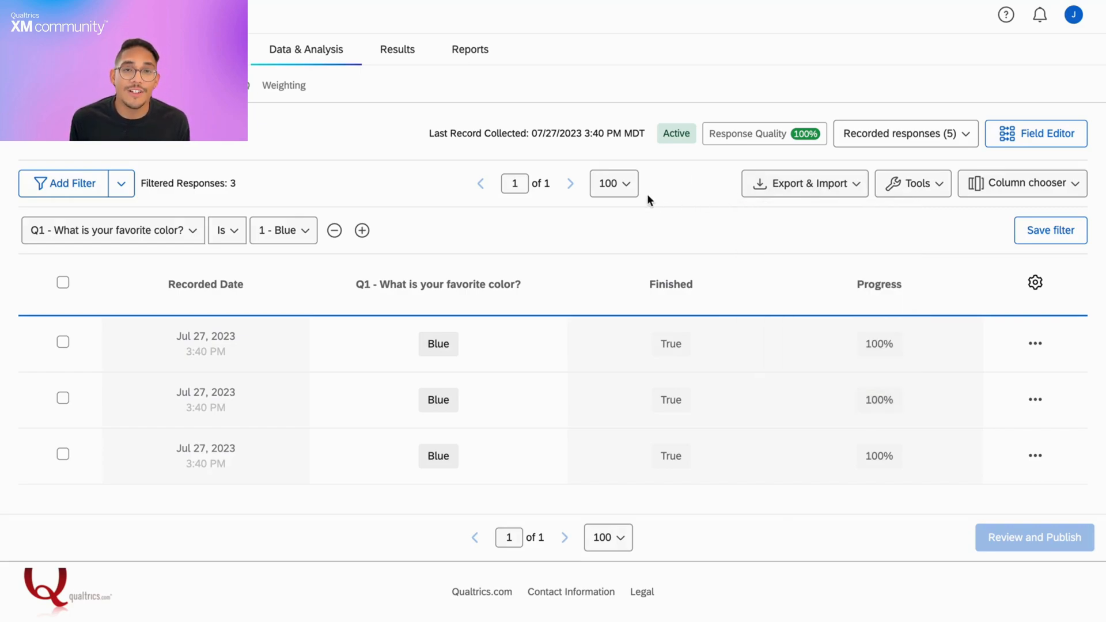
left_click(612, 183)
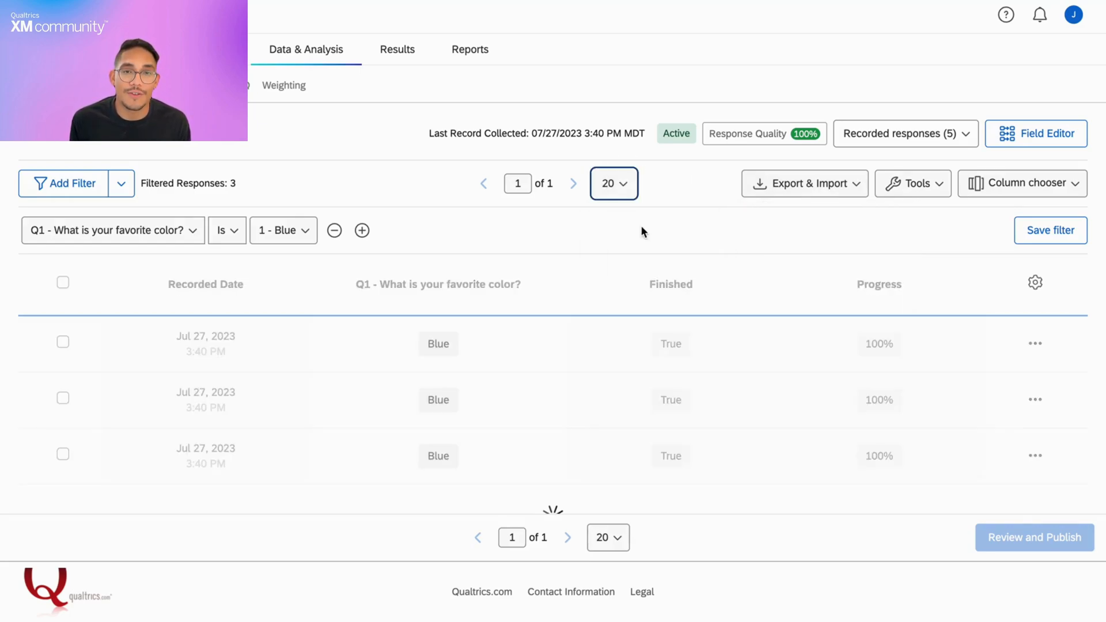
left_click(609, 252)
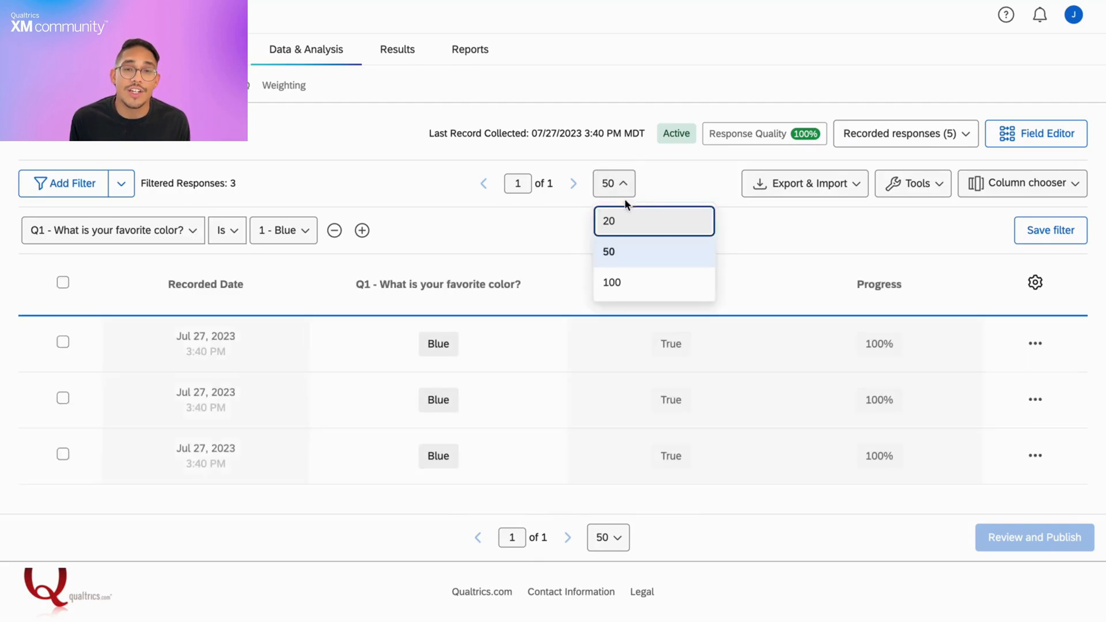
left_click(610, 282)
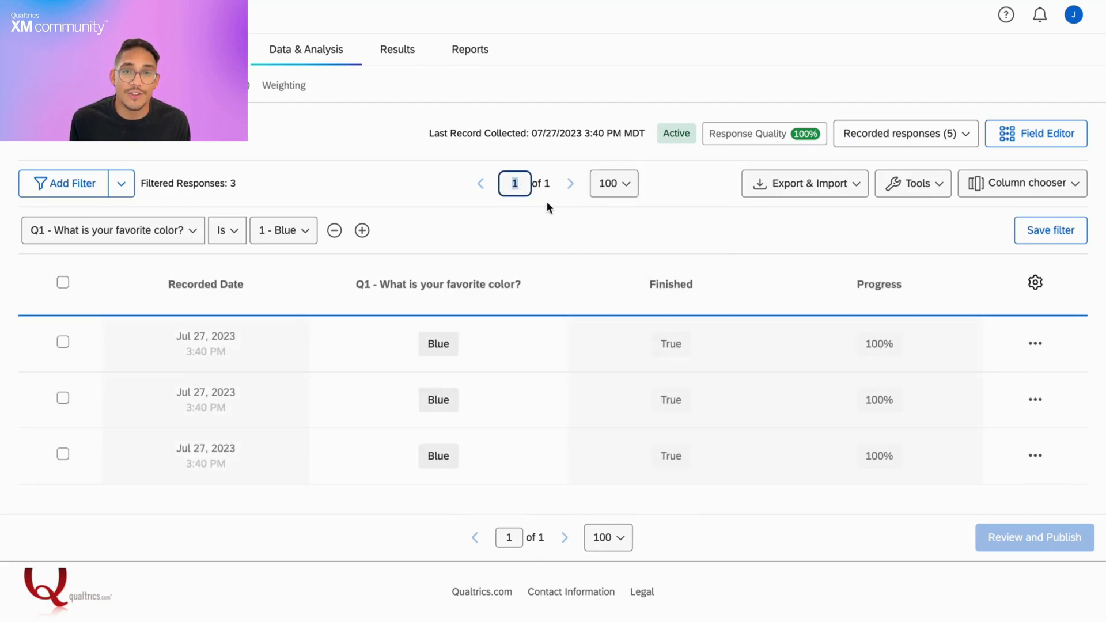
mouse_move(652, 235)
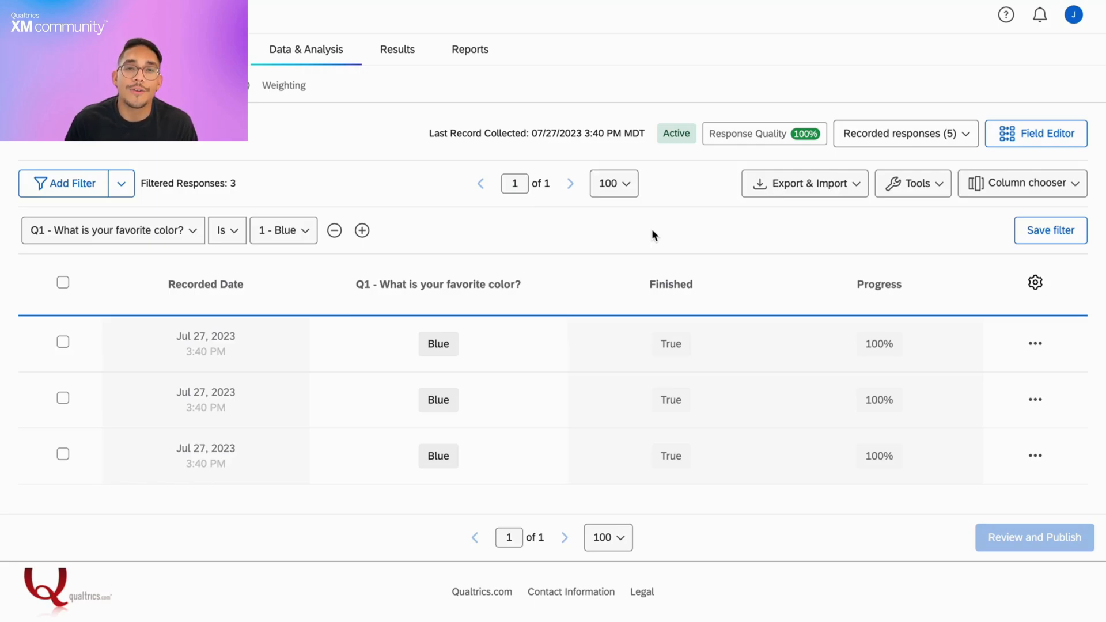
mouse_move(1046, 142)
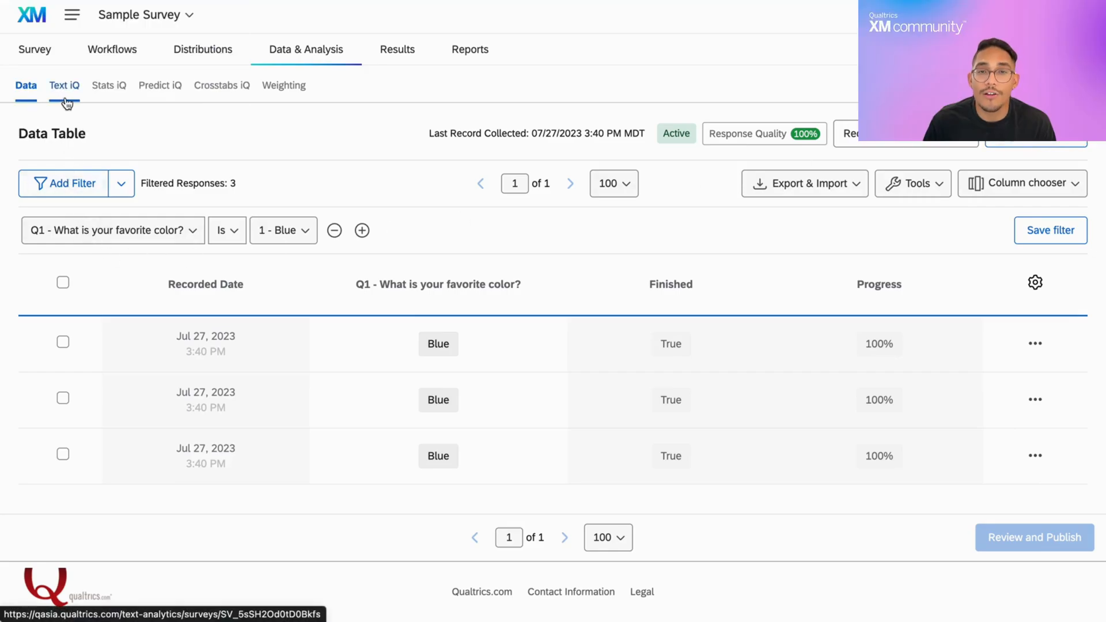
mouse_move(283, 84)
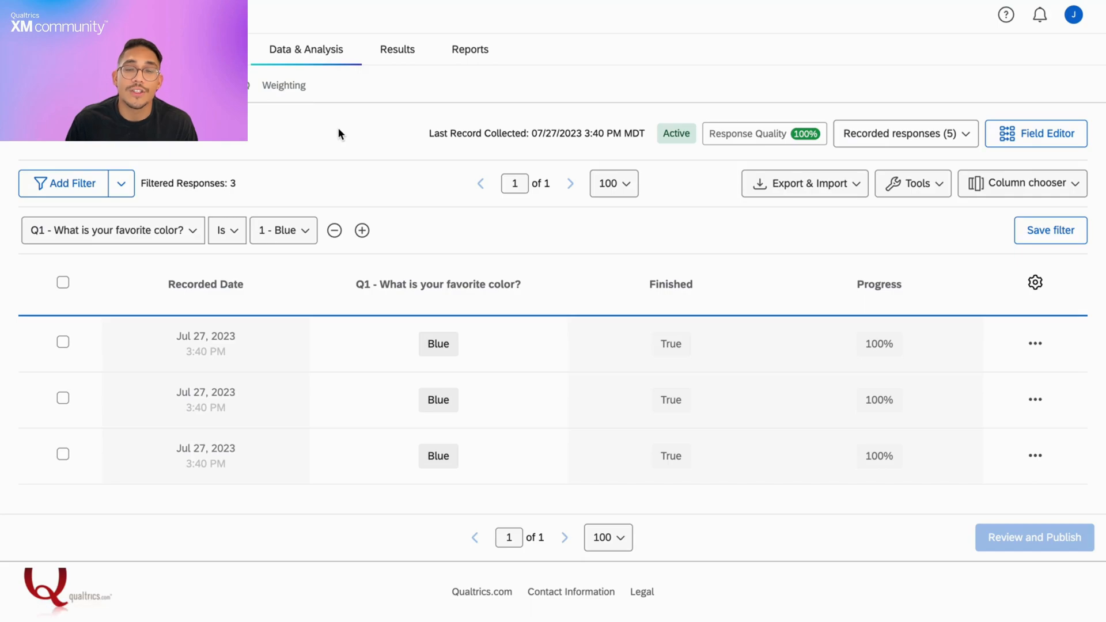
mouse_move(388, 156)
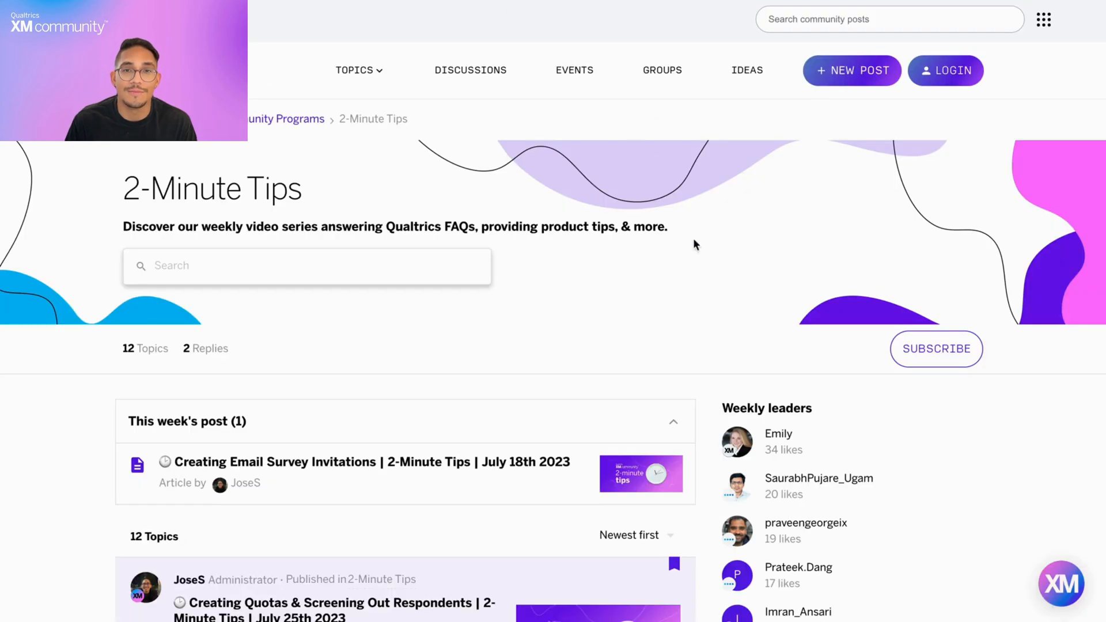
mouse_move(858, 357)
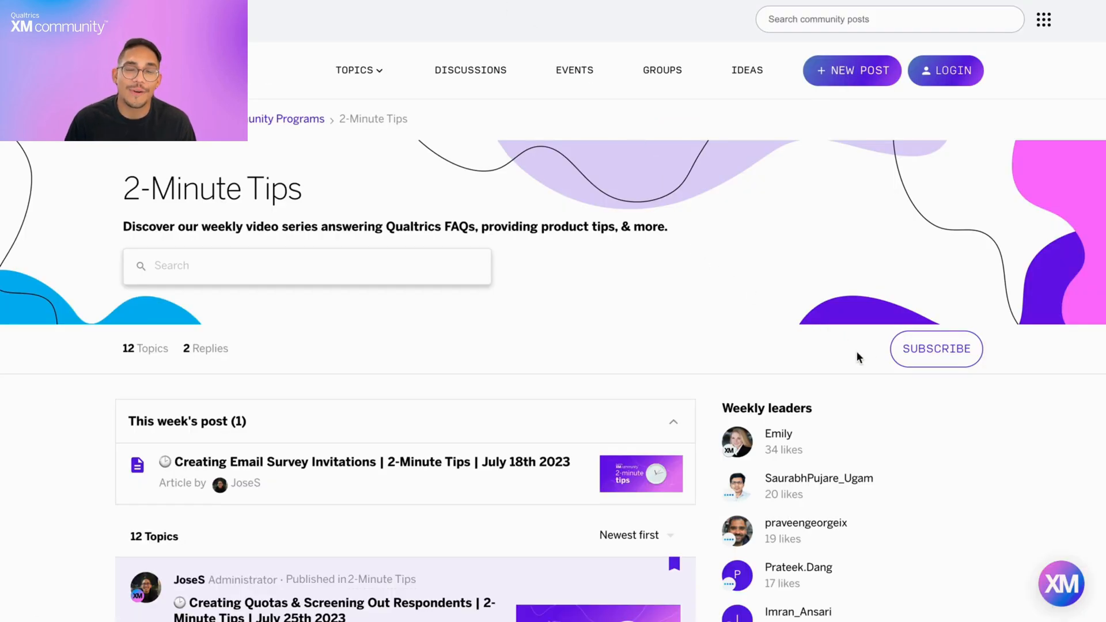
mouse_move(936, 348)
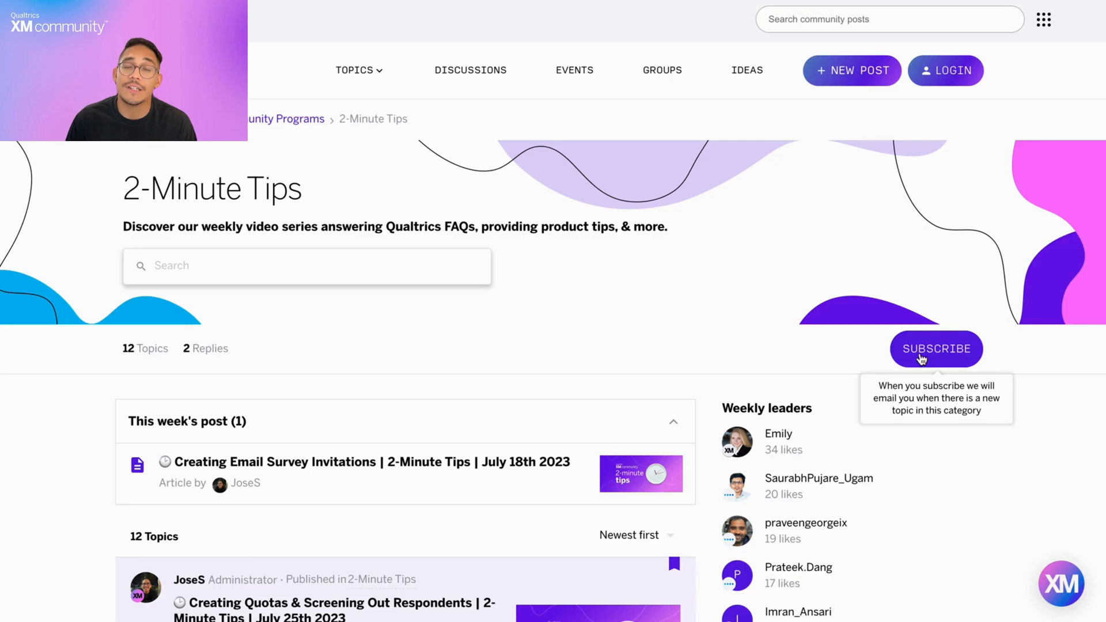